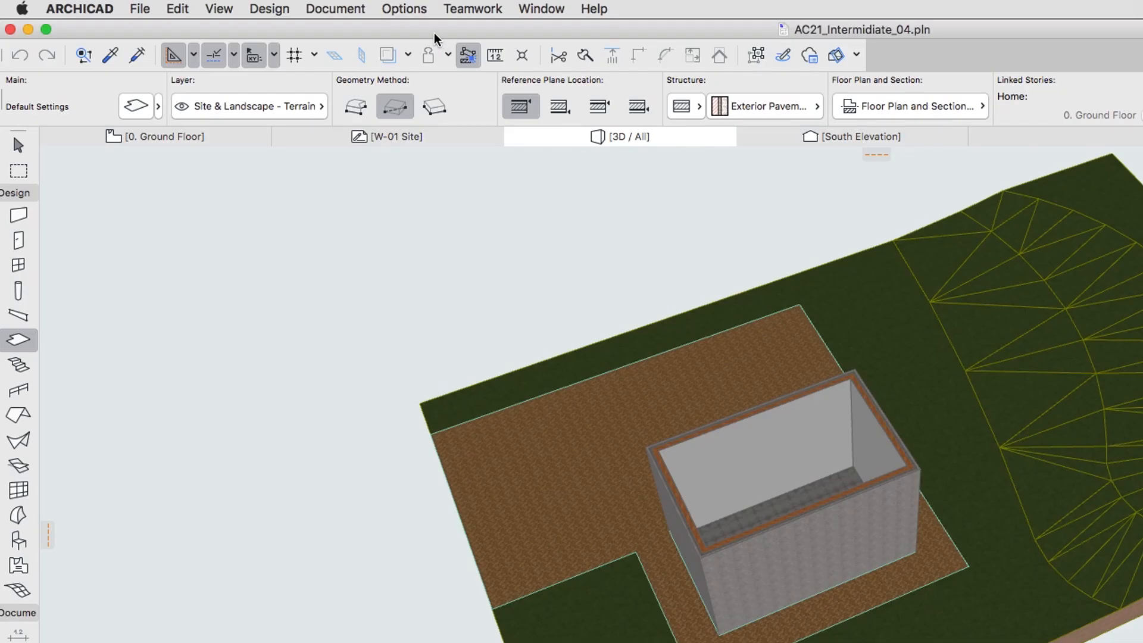
Step: Bring up the Options menu to reach Element Attributes and Composites
left_click(403, 8)
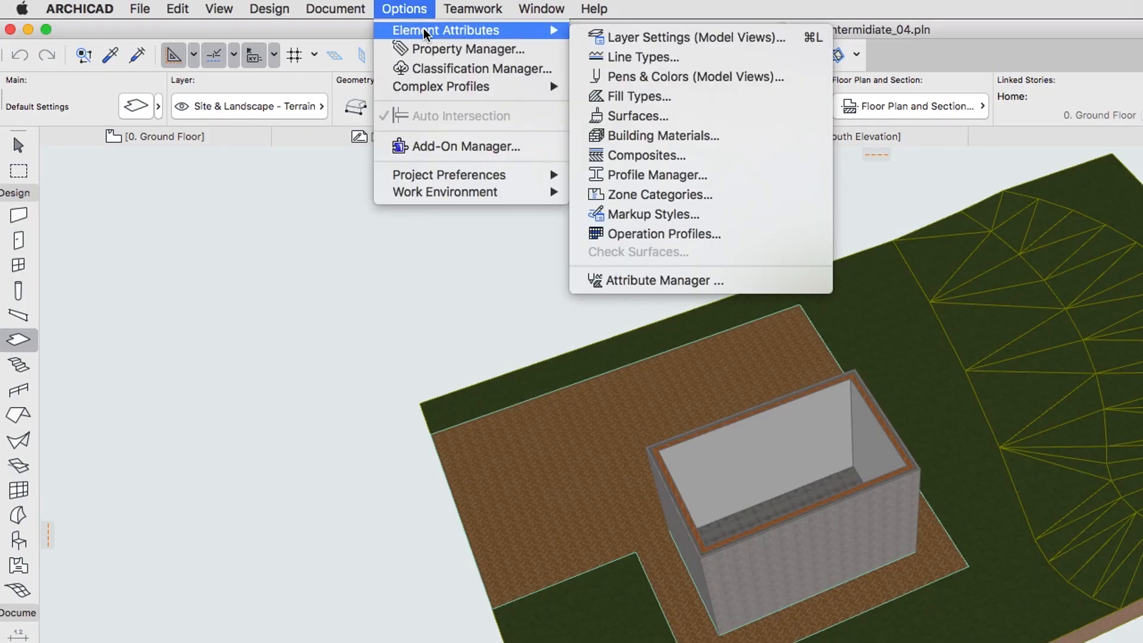
mouse_move(692, 76)
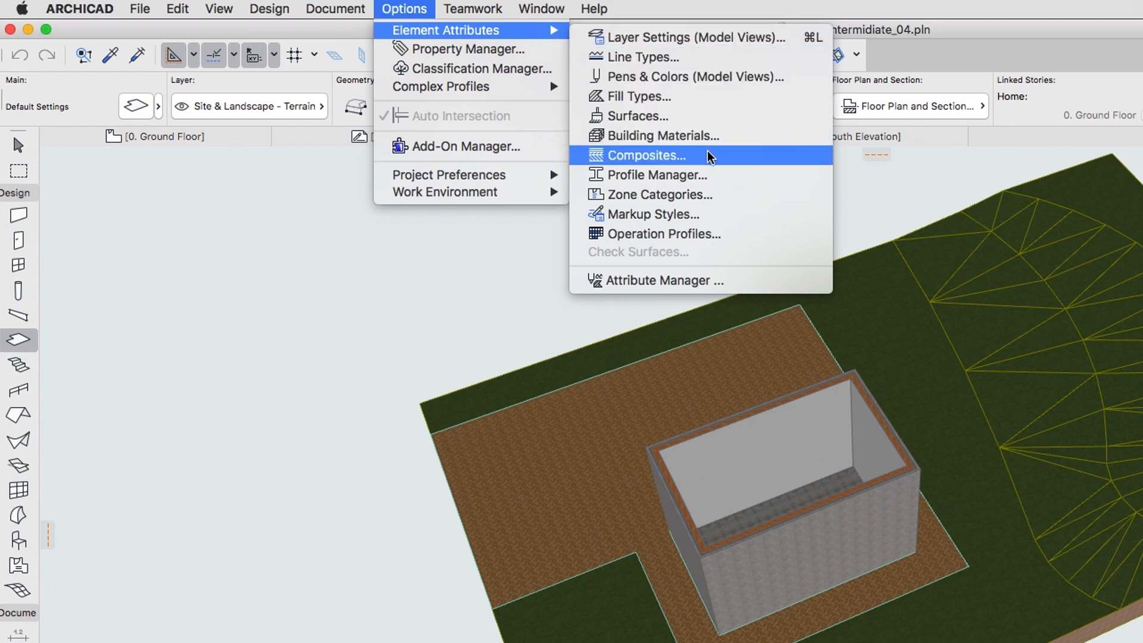
Step: In Composite Structures, select Exterior Wall - White Brick as the base for a Slanted Wall duplicate
left_click(646, 154)
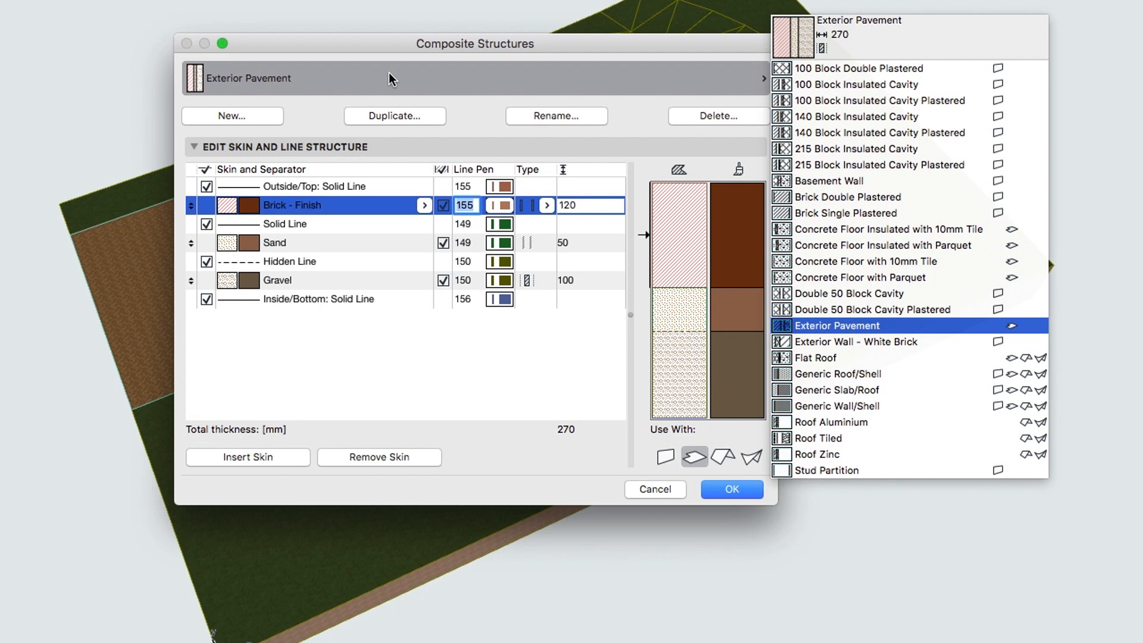
left_click(878, 100)
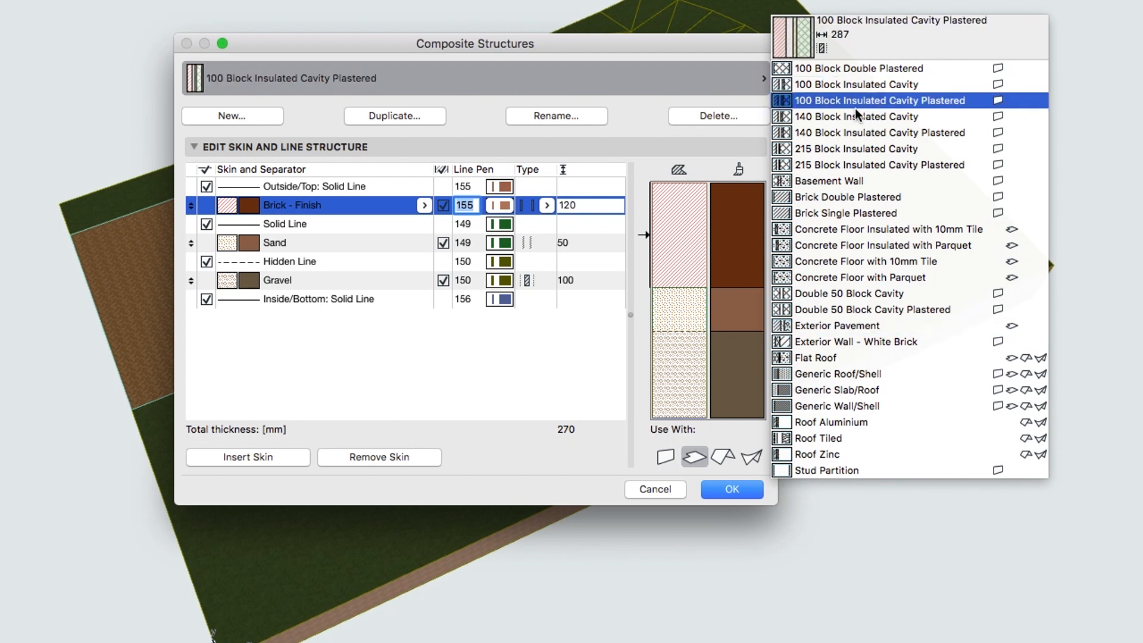
left_click(854, 342)
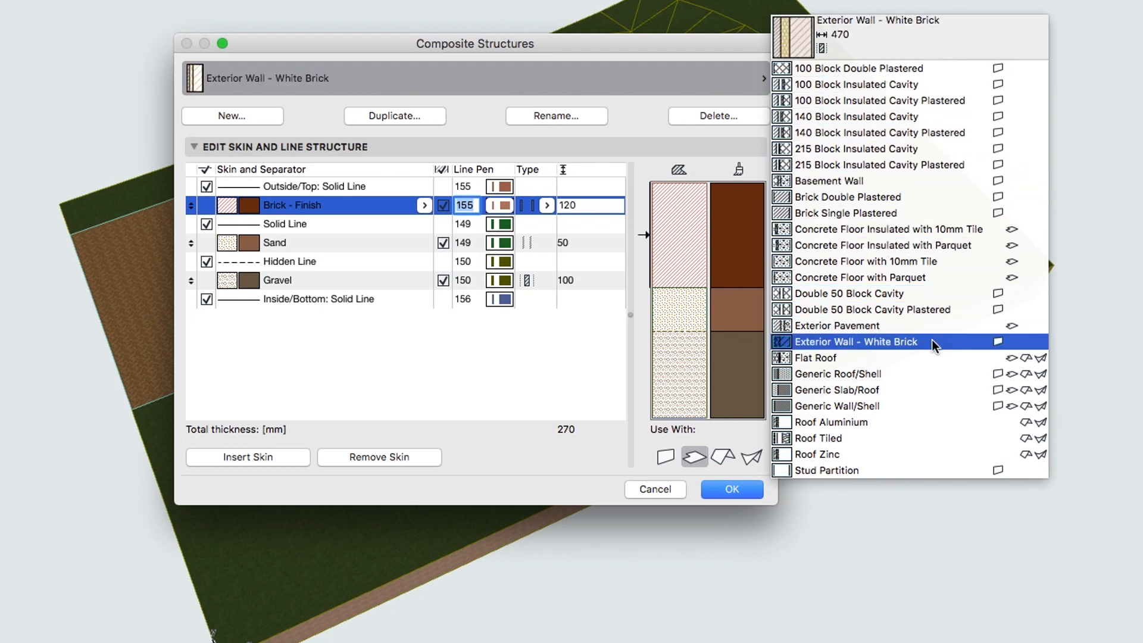
left_click(856, 342)
type("Slanted Wall")
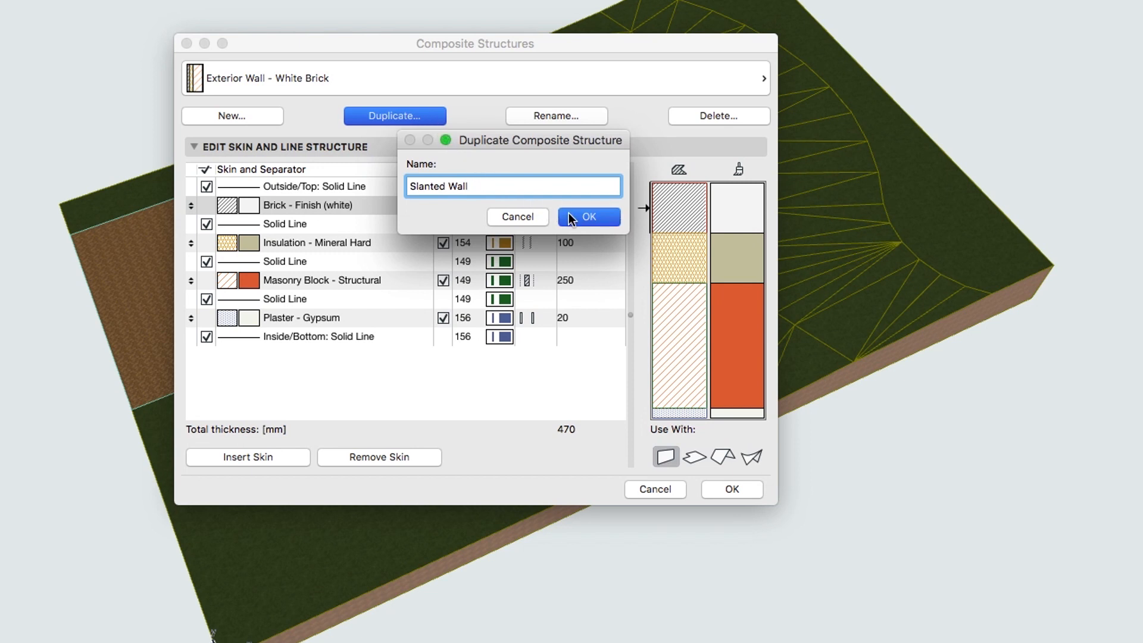
Step: Create the Slanted Wall copy and replace its outer brick skin with 20 mm Plaster - Lime Sand
left_click(588, 217)
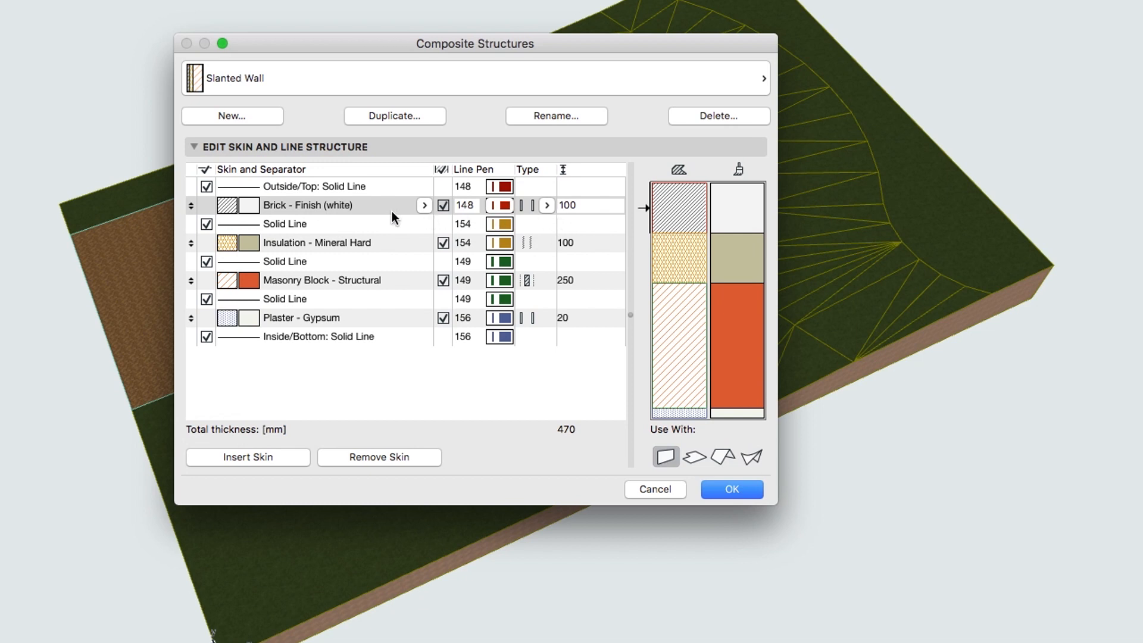
left_click(306, 205)
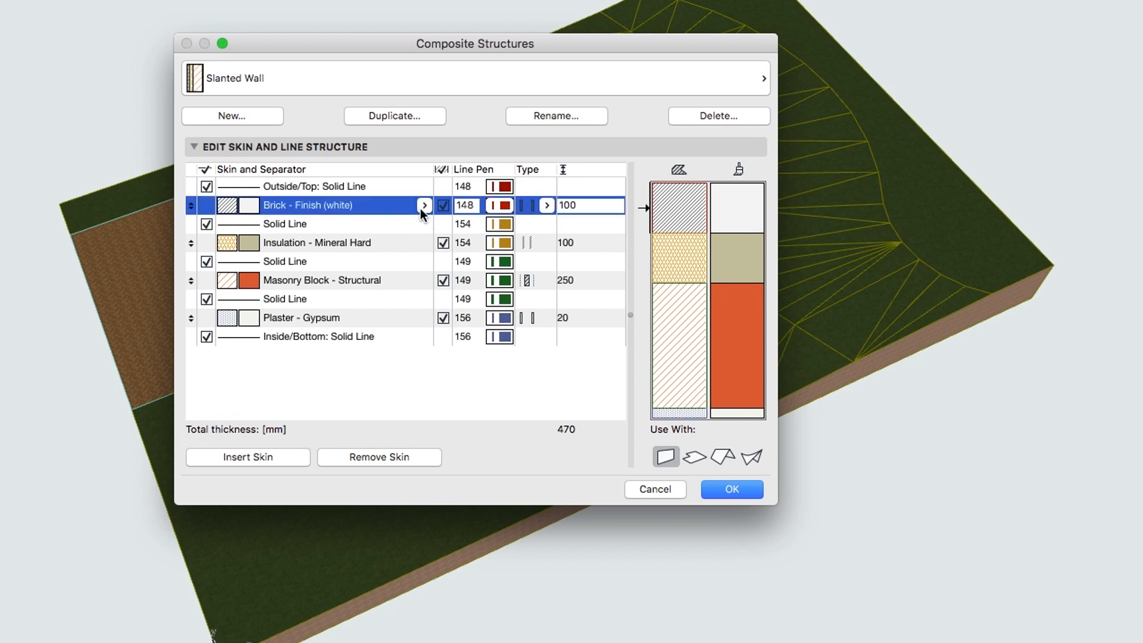
left_click(423, 205)
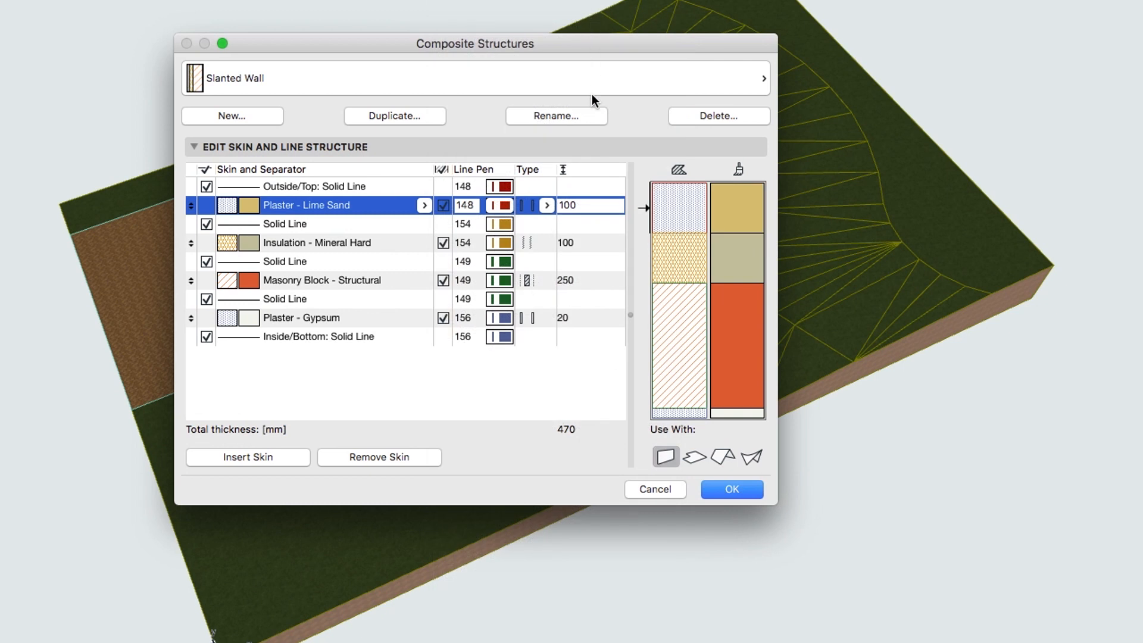
left_click(572, 205)
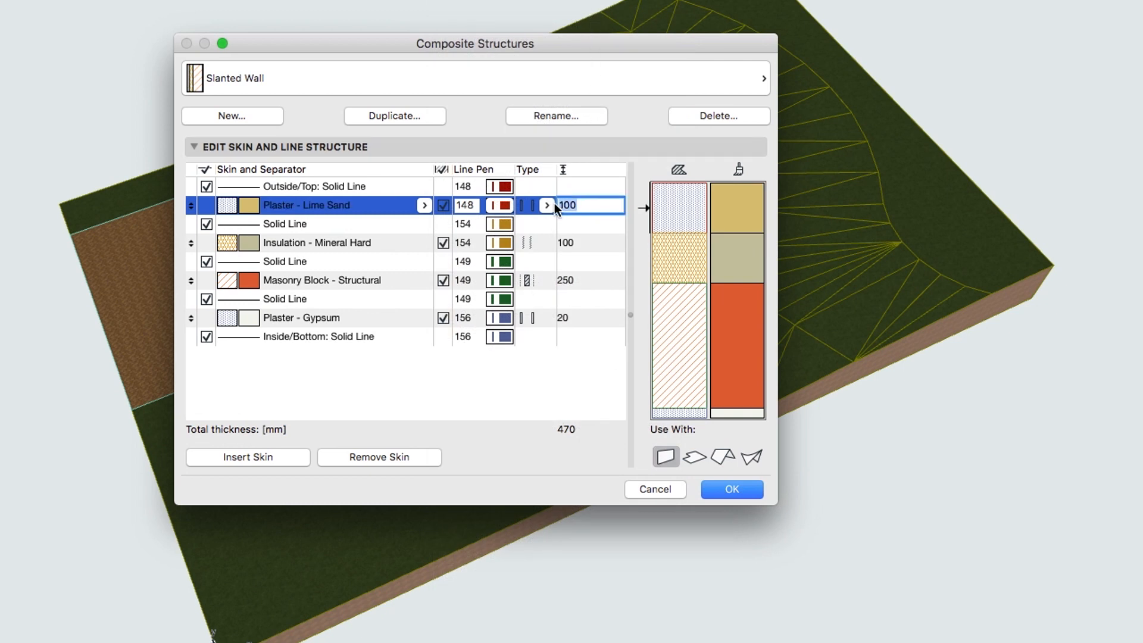
type("20")
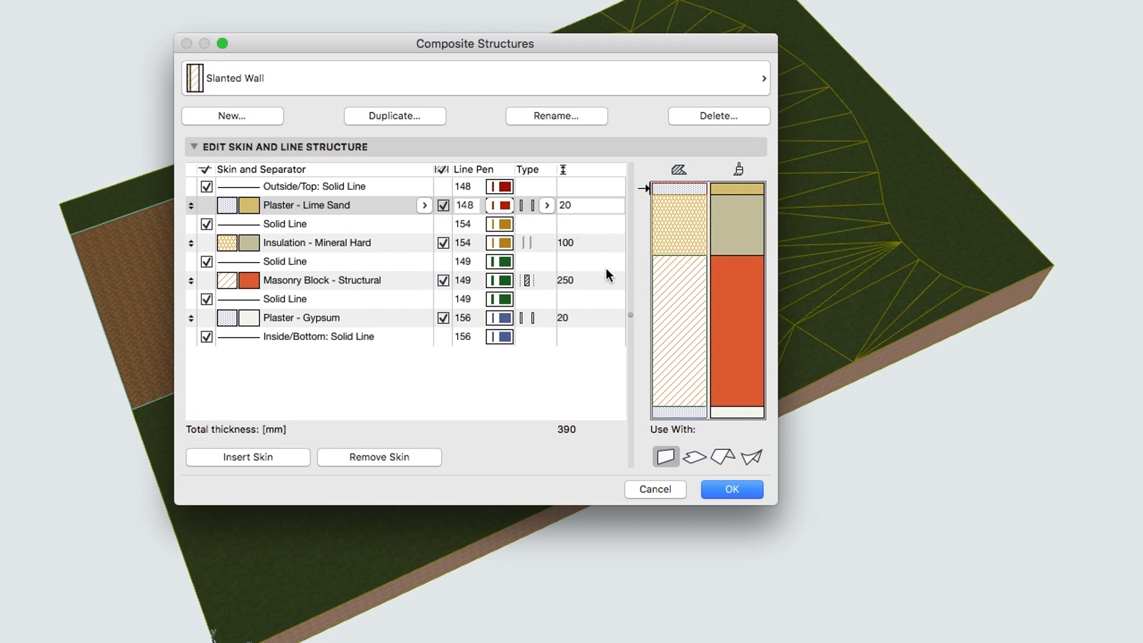
left_click(731, 490)
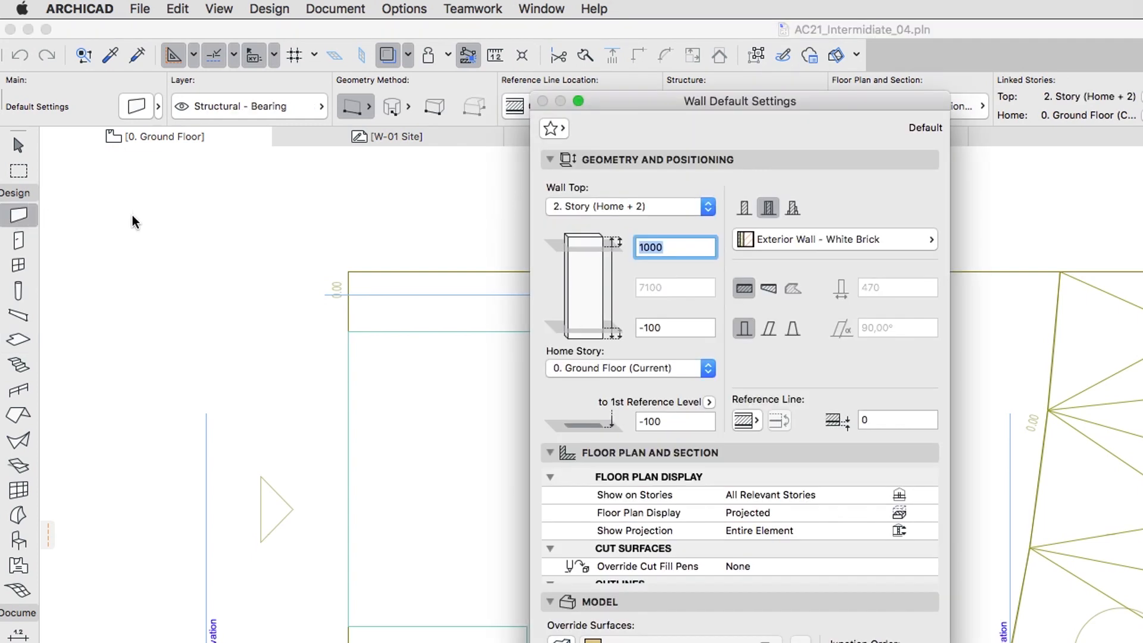
Step: Preview the Slanted Wall favorite in the Lesson 04 favorites folder, then close Favorites
left_click(553, 128)
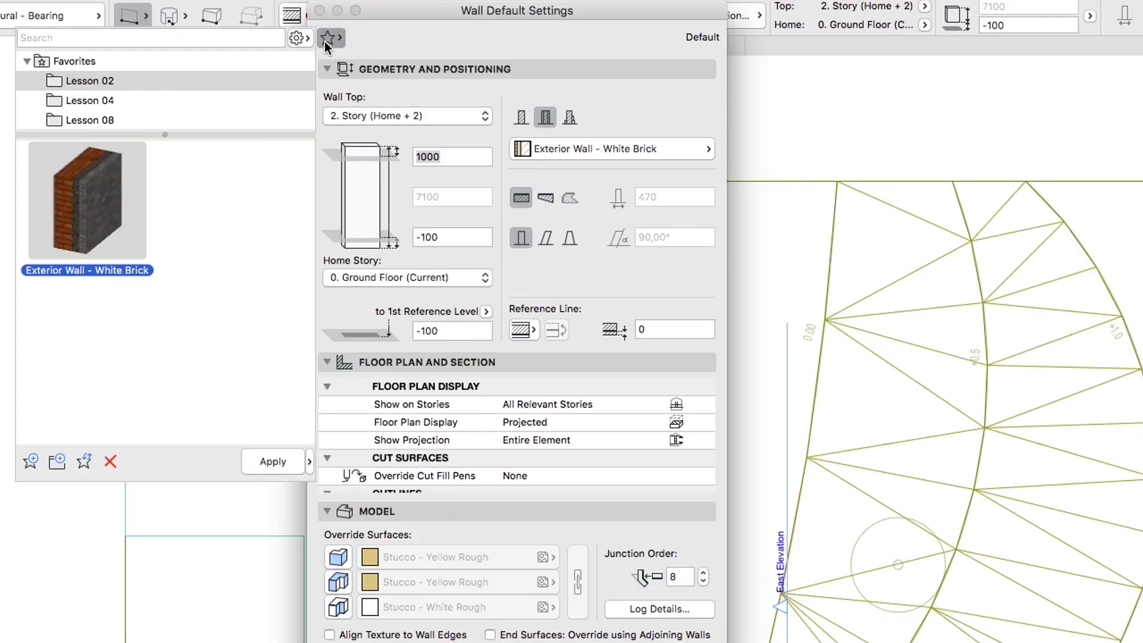
left_click(91, 100)
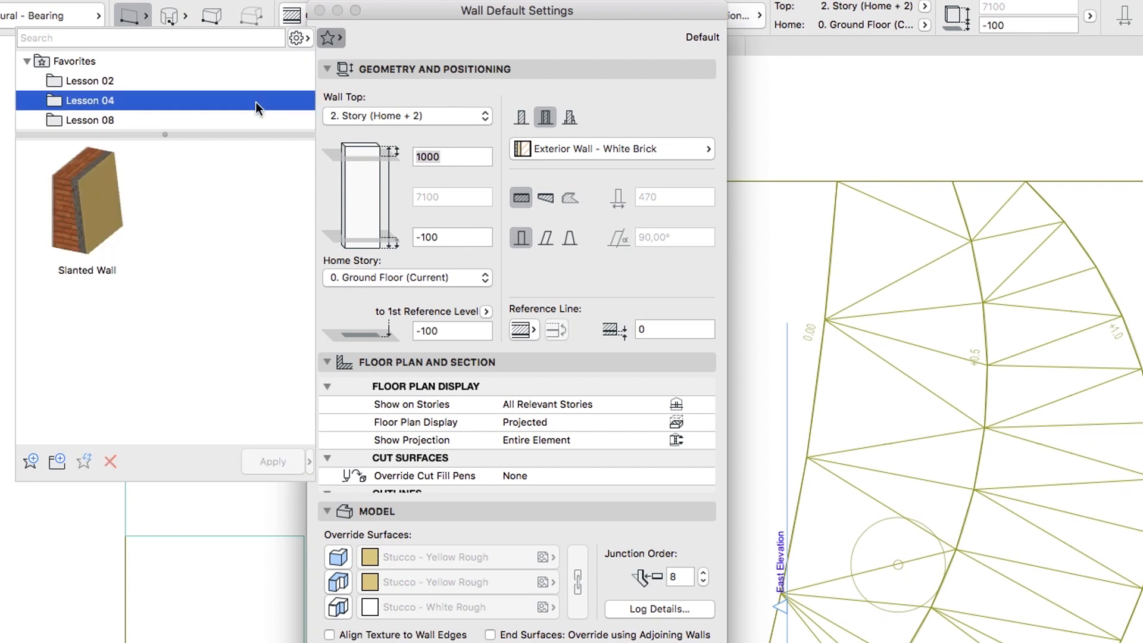
mouse_move(100, 194)
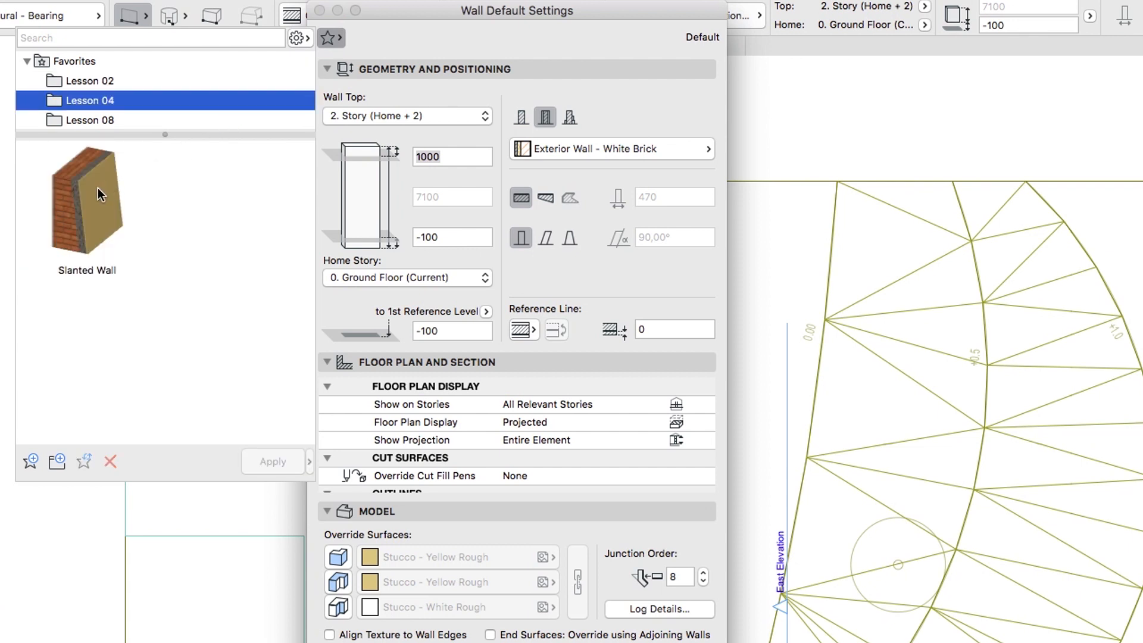
mouse_move(323, 57)
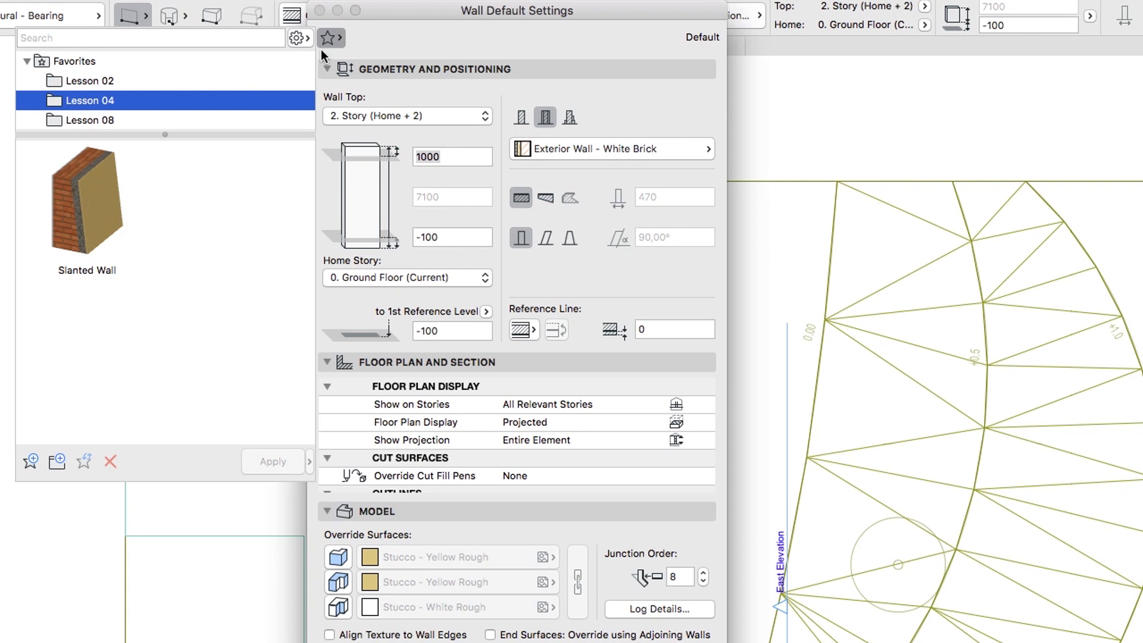
left_click(452, 158)
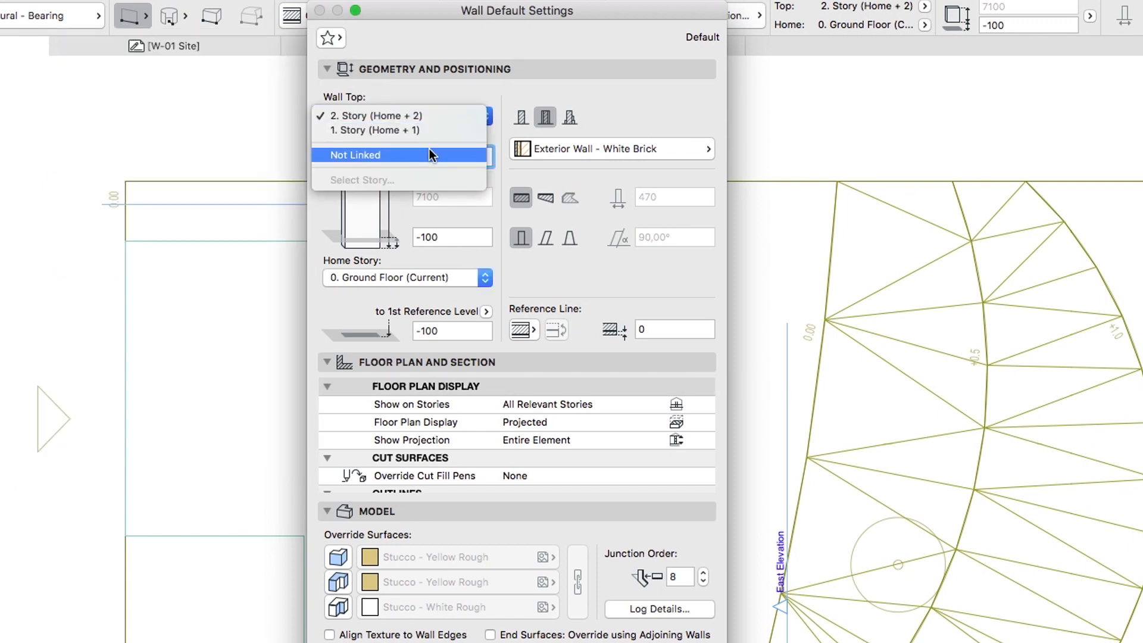
Step: Make the wall top Not Linked with a fixed wall height of 3400
left_click(355, 155)
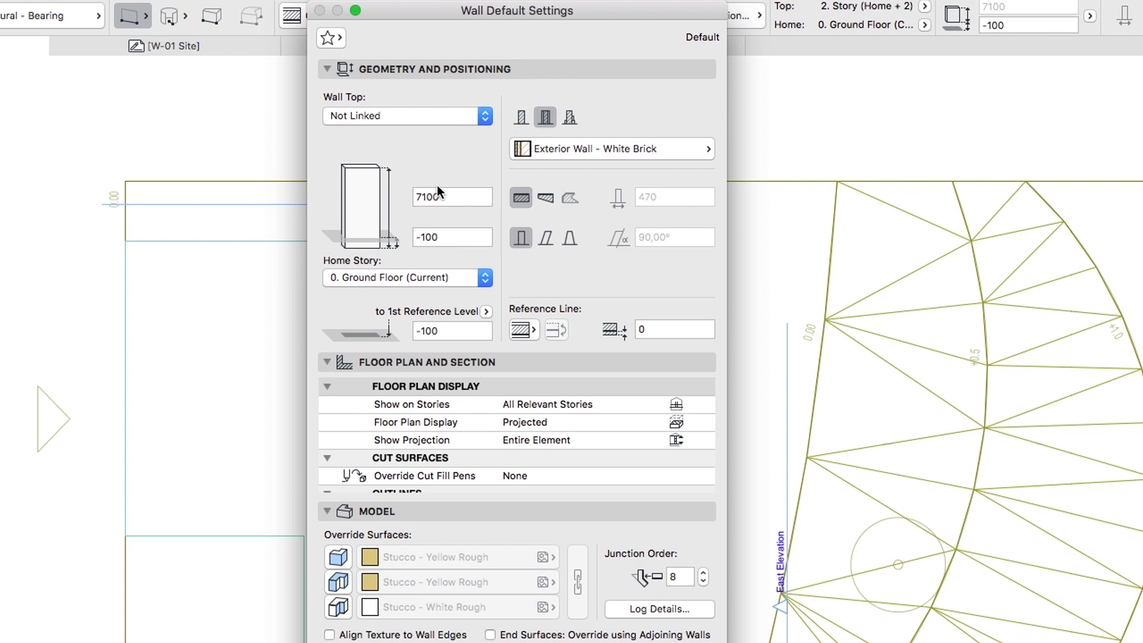
left_click(451, 197)
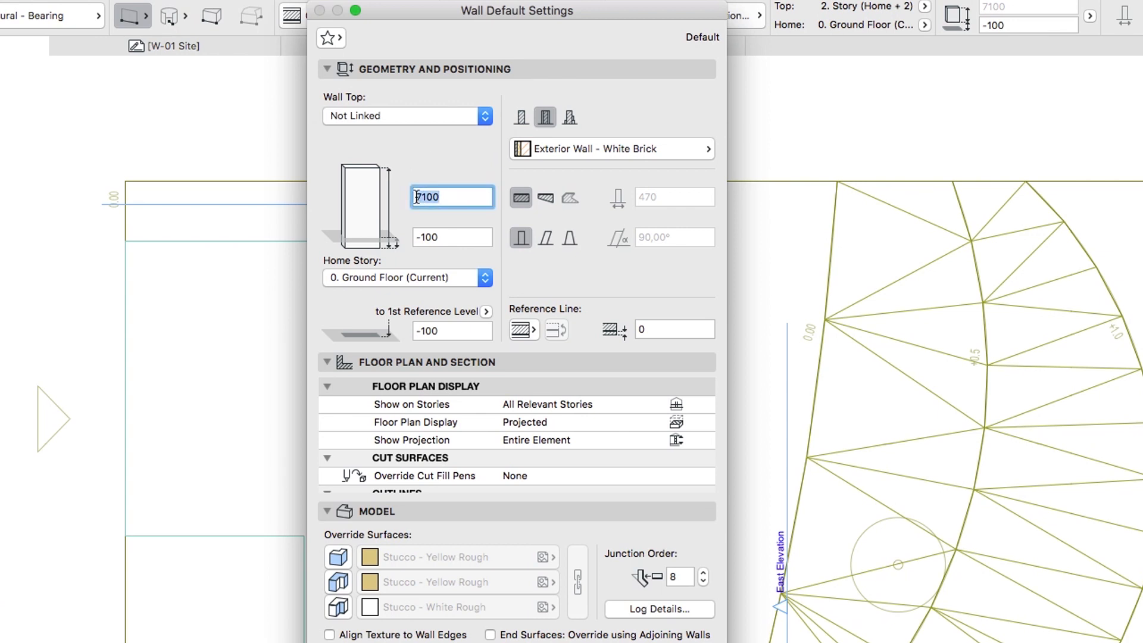
type("3400")
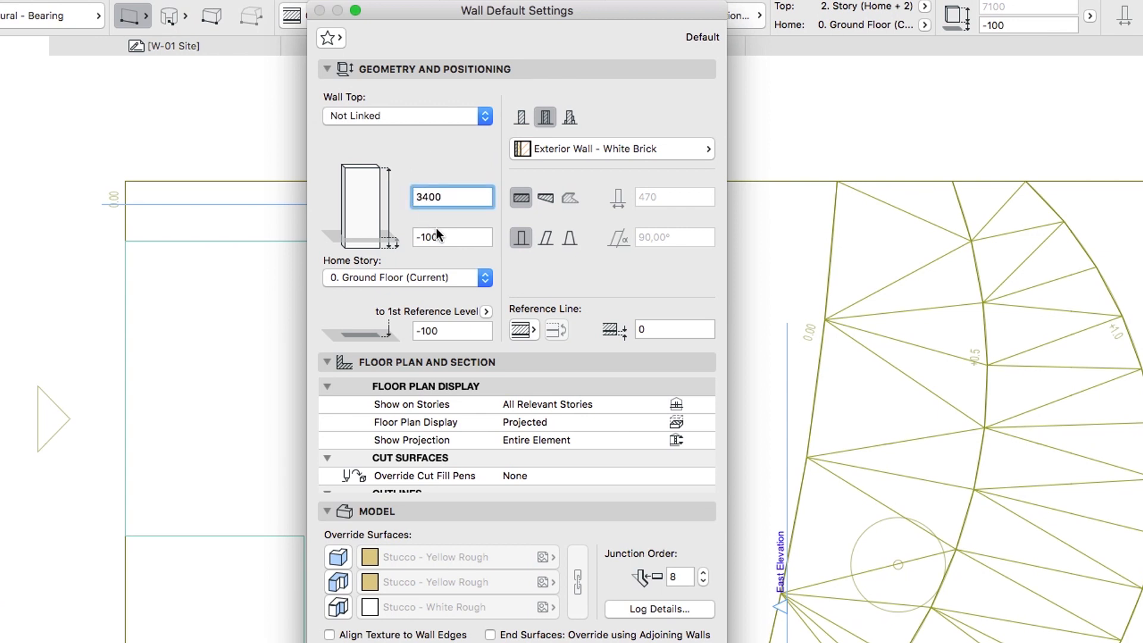
left_click(452, 236)
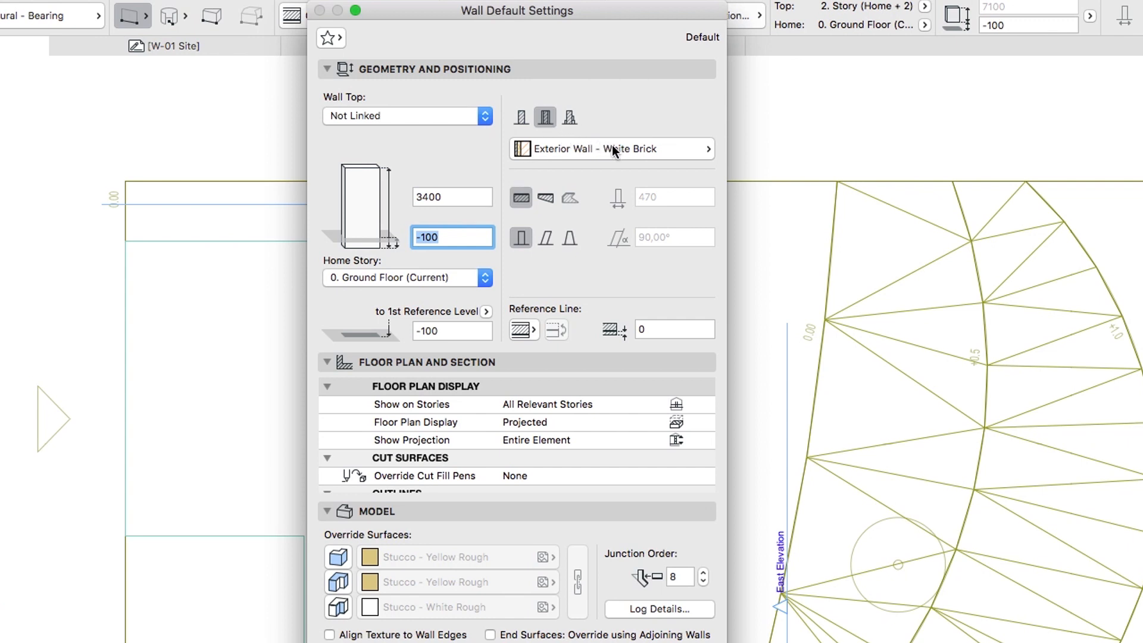
Step: Assign the Slanted Wall composite with double-slanted geometry at 97° slant angle
left_click(611, 149)
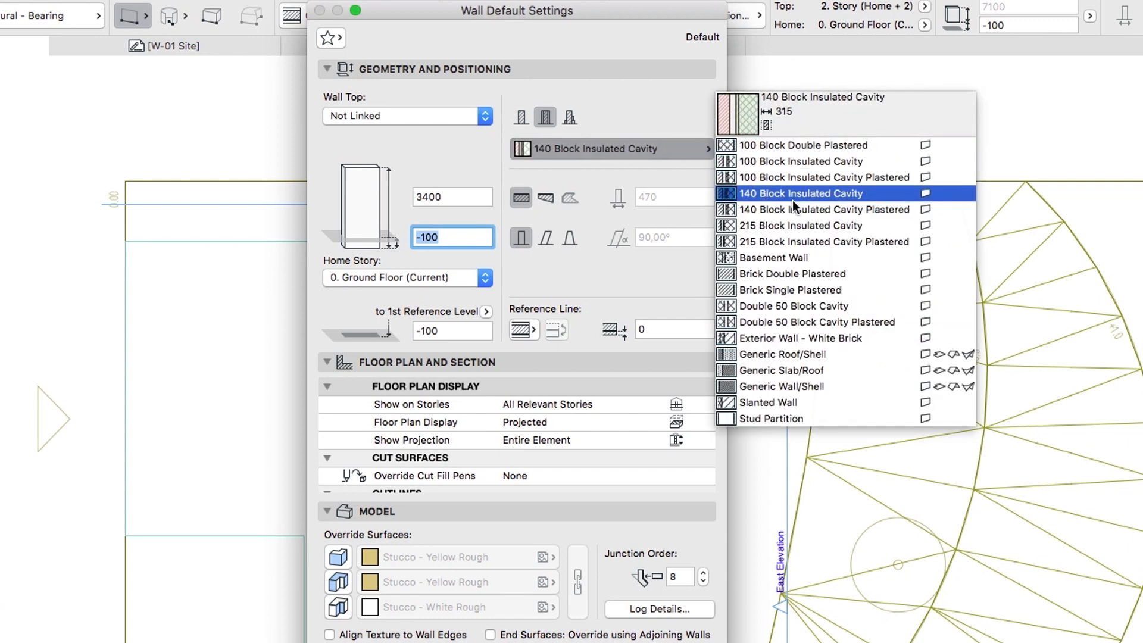
left_click(769, 401)
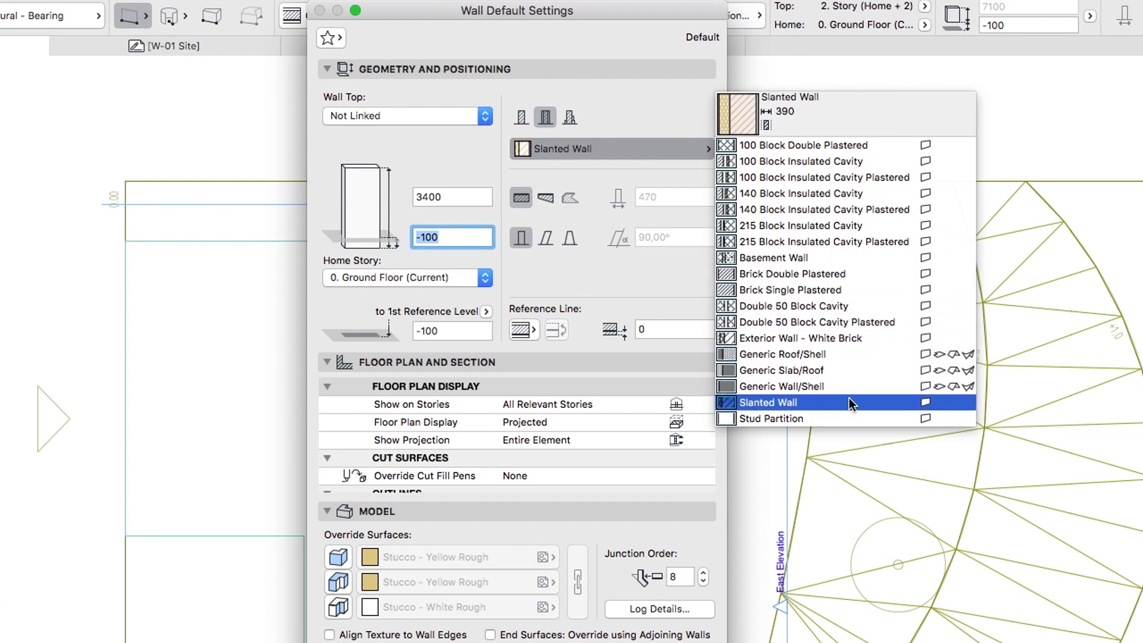
left_click(767, 402)
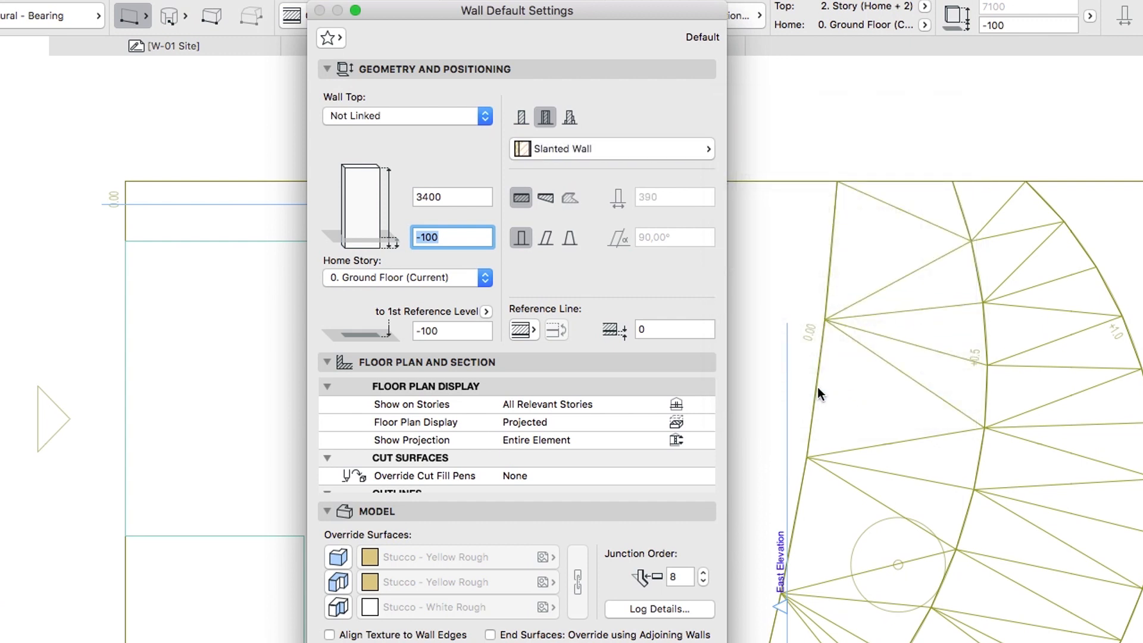
left_click(570, 238)
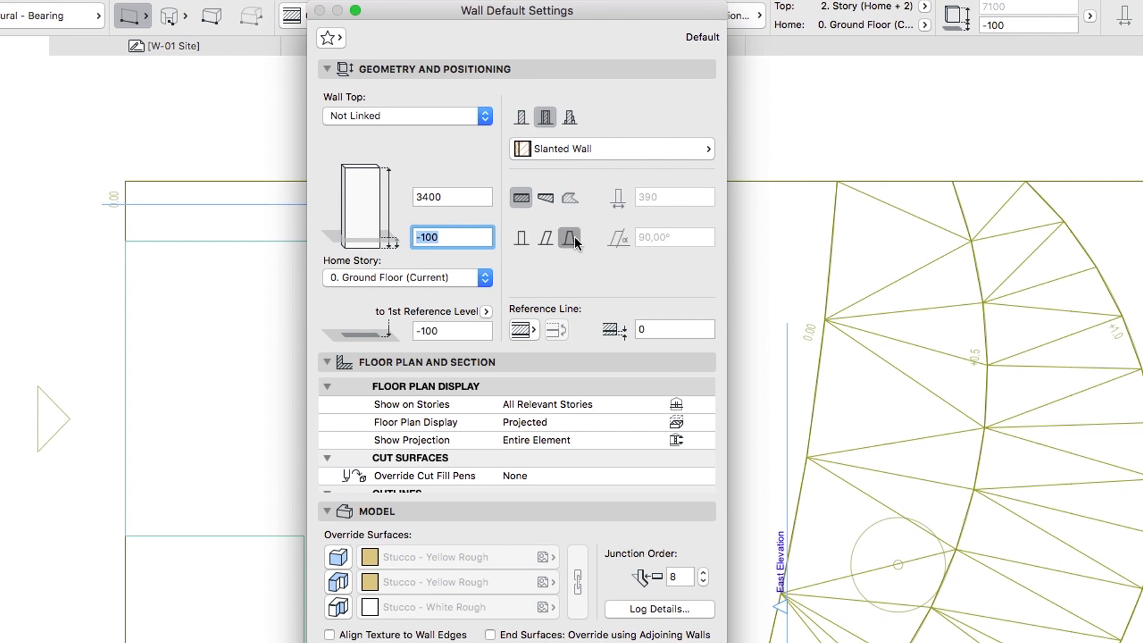
left_click(569, 238)
type("97")
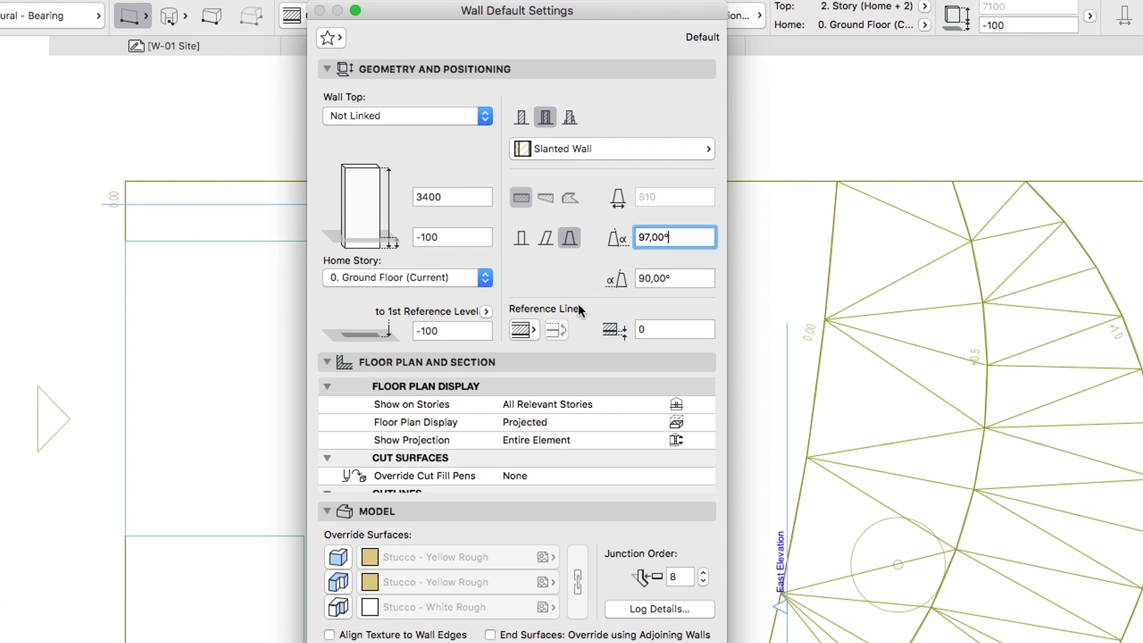
left_click(521, 328)
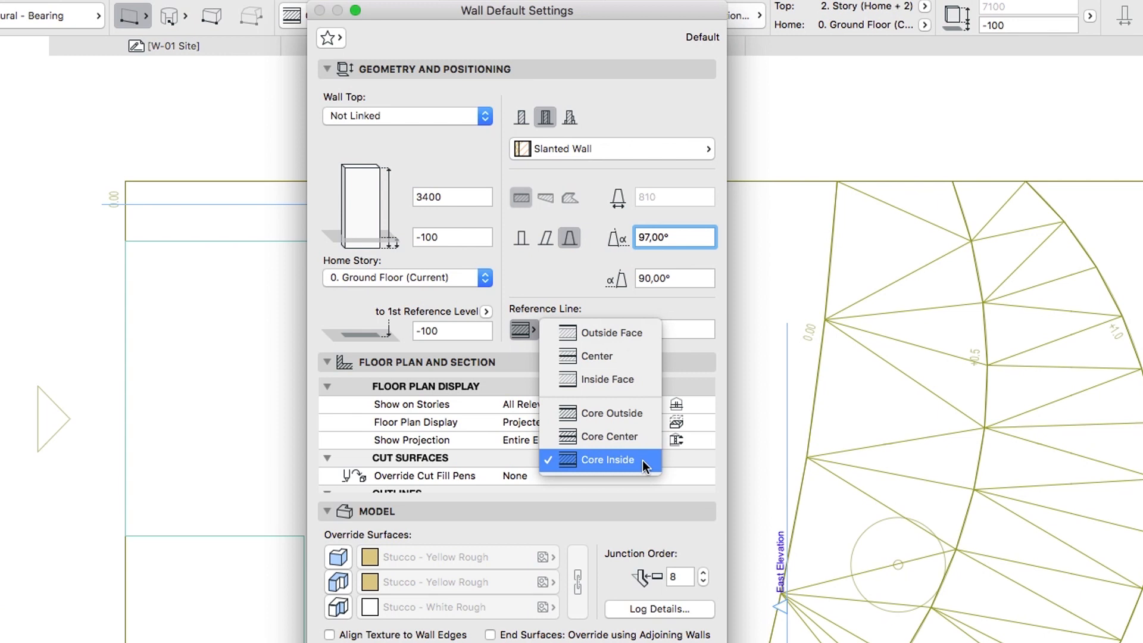
Step: Keep Core Inside reference line, set floor plan display to Projected with Overhead and apply the defaults
left_click(605, 459)
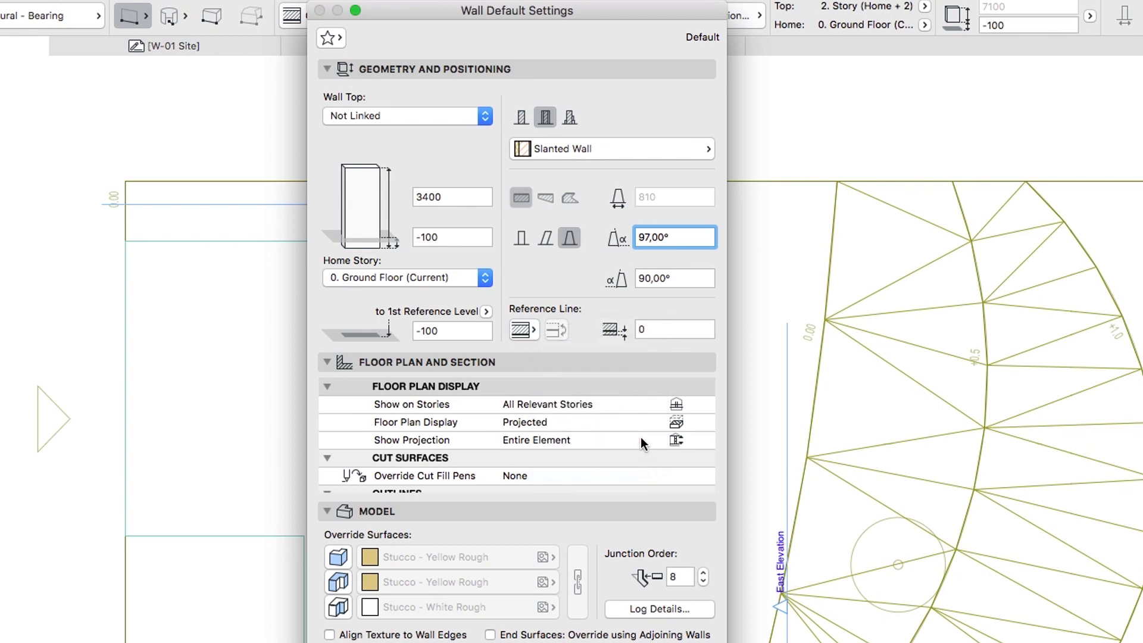
left_click(675, 421)
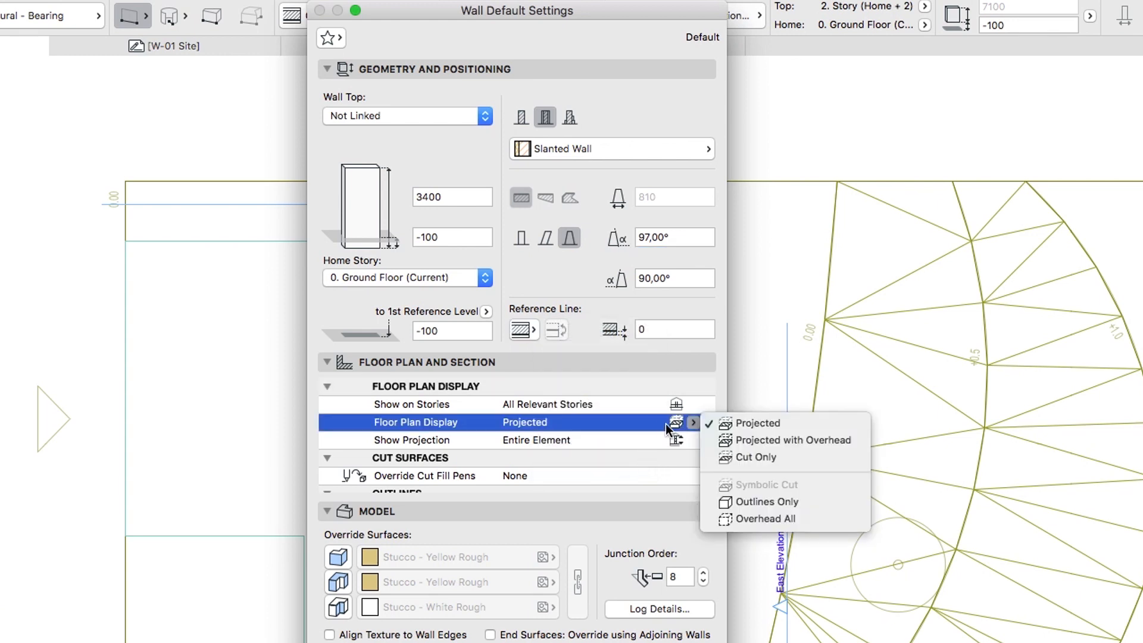
mouse_move(789, 439)
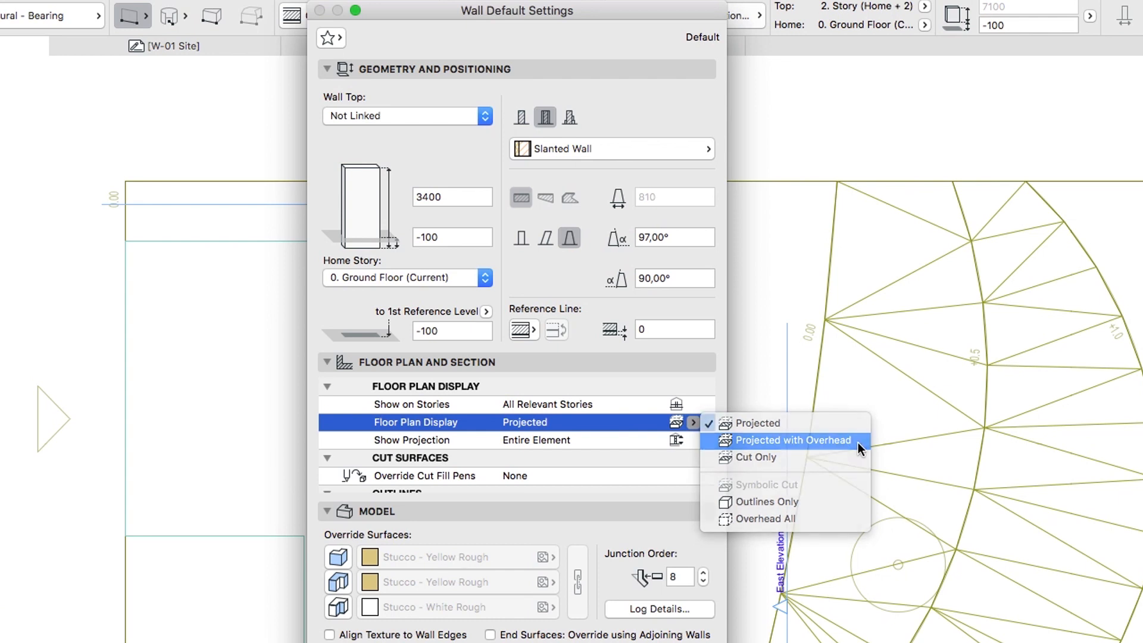
left_click(792, 439)
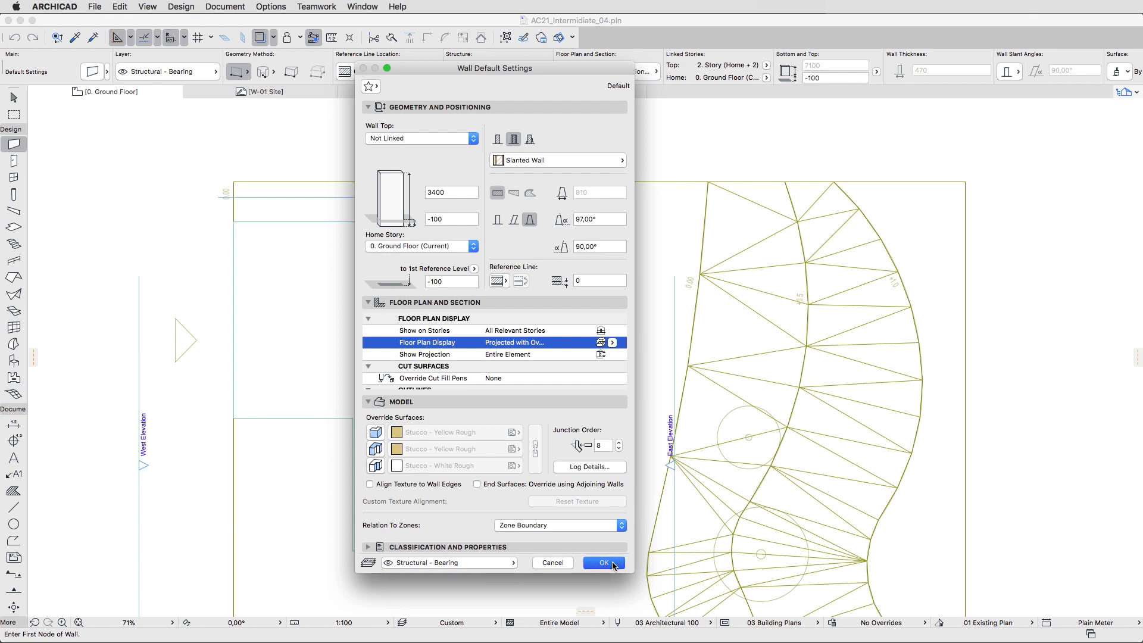
left_click(602, 562)
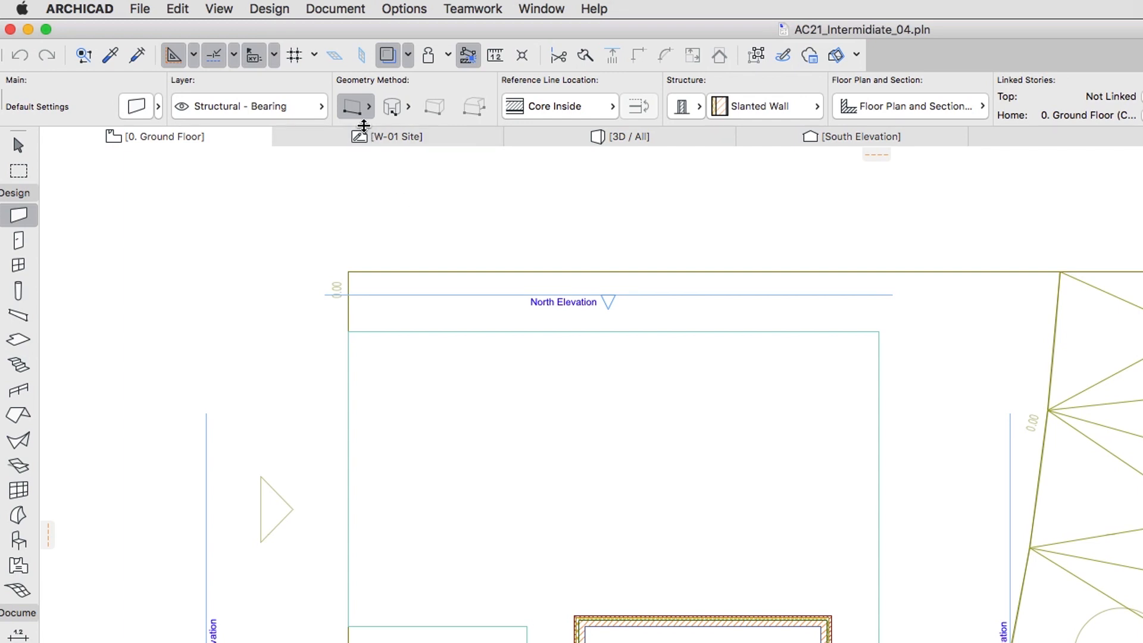
Step: Zoom in on the building's north wall in the Ground Floor plan
left_click(367, 106)
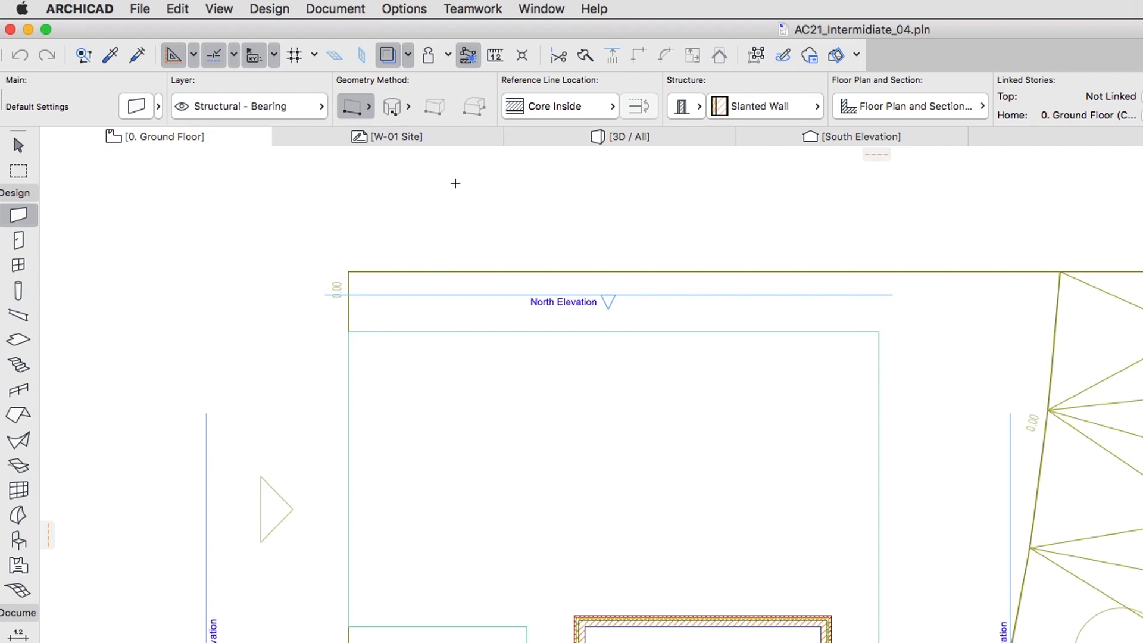
mouse_move(583, 434)
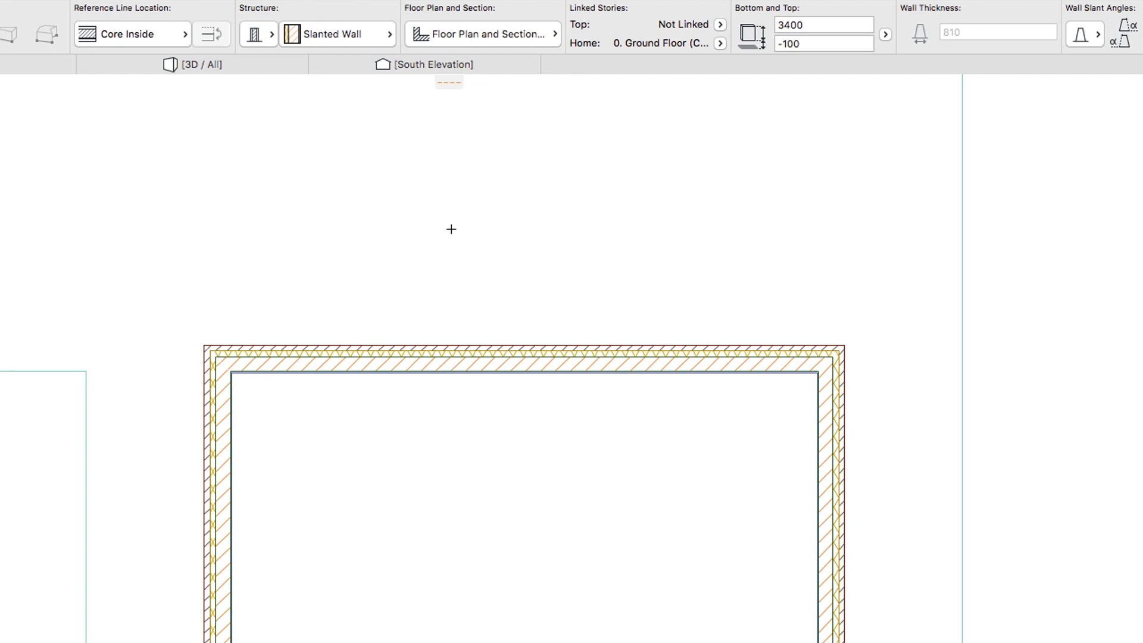
mouse_move(453, 89)
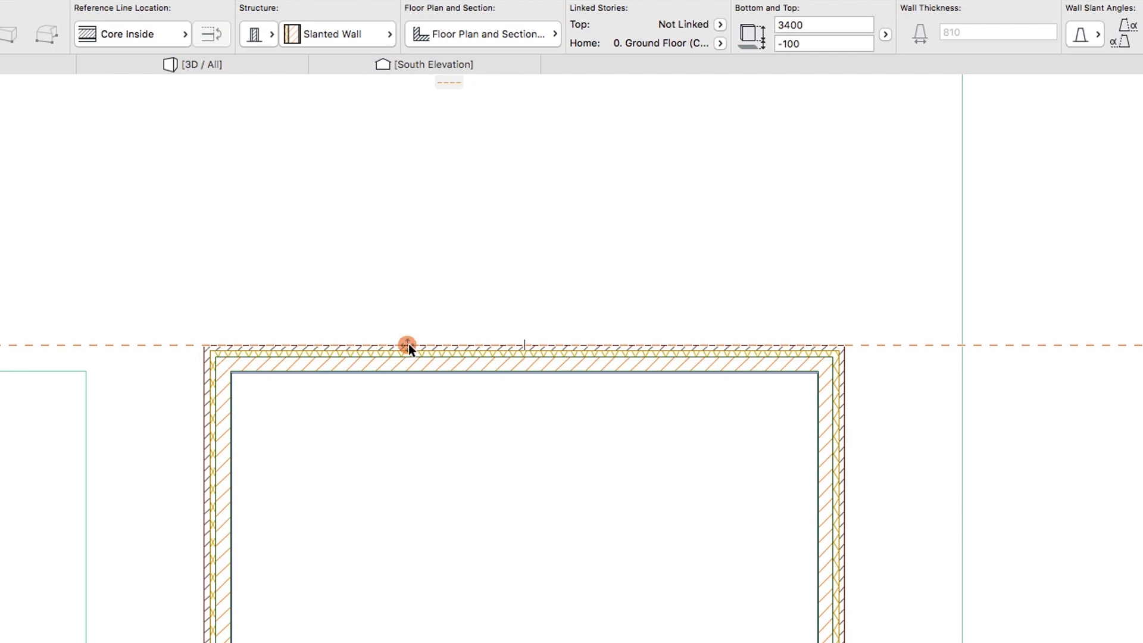
Step: Place a guideline 2000 mm in front of the building's north wall
left_click_drag(406, 344, 407, 245)
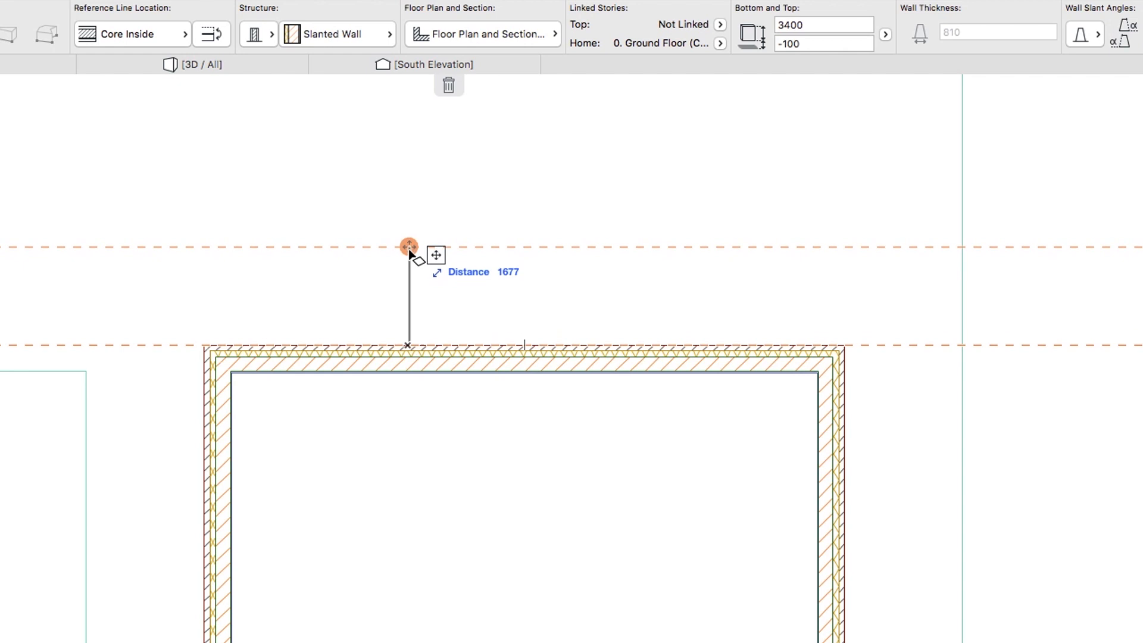
left_click_drag(407, 247, 408, 238)
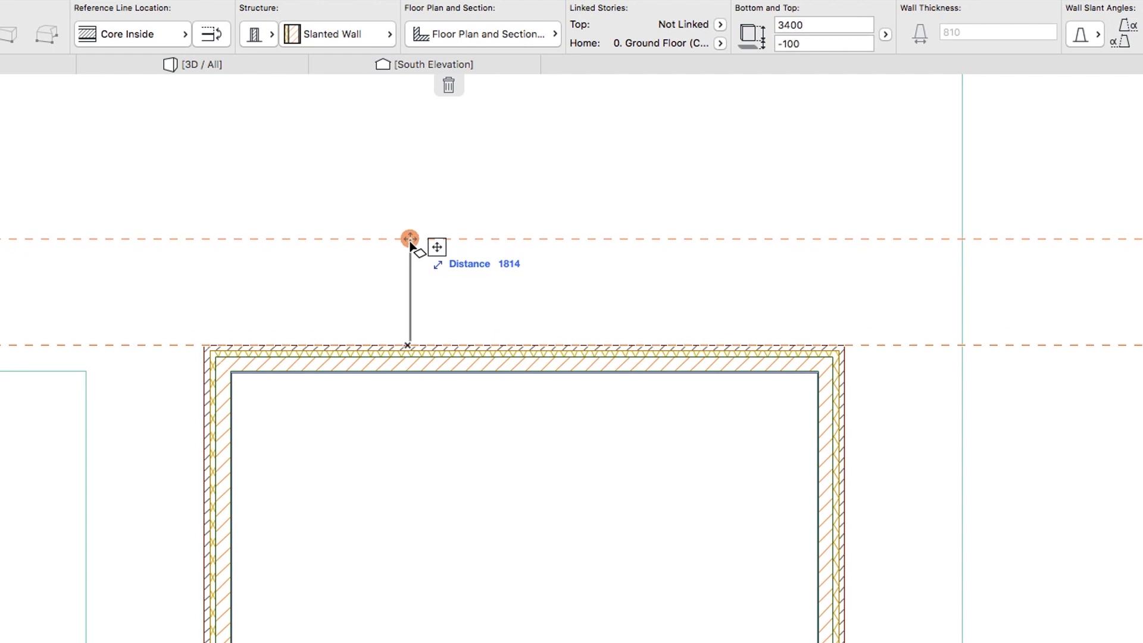
type("2000")
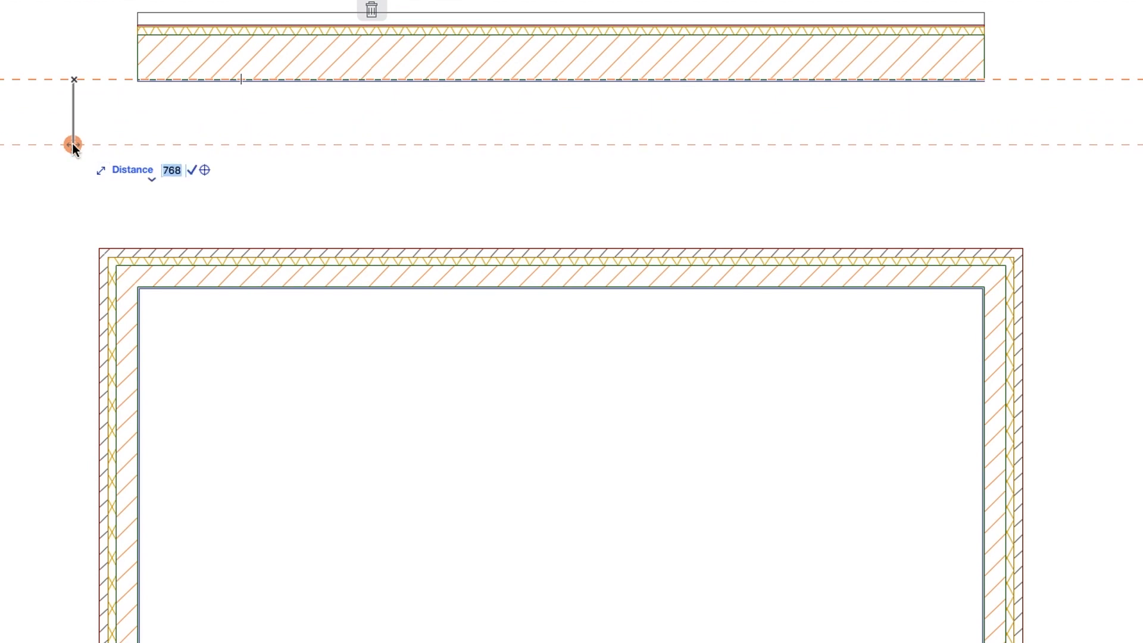
Step: Set the second guideline 1000 mm away for the slanted wall's end
type("1000")
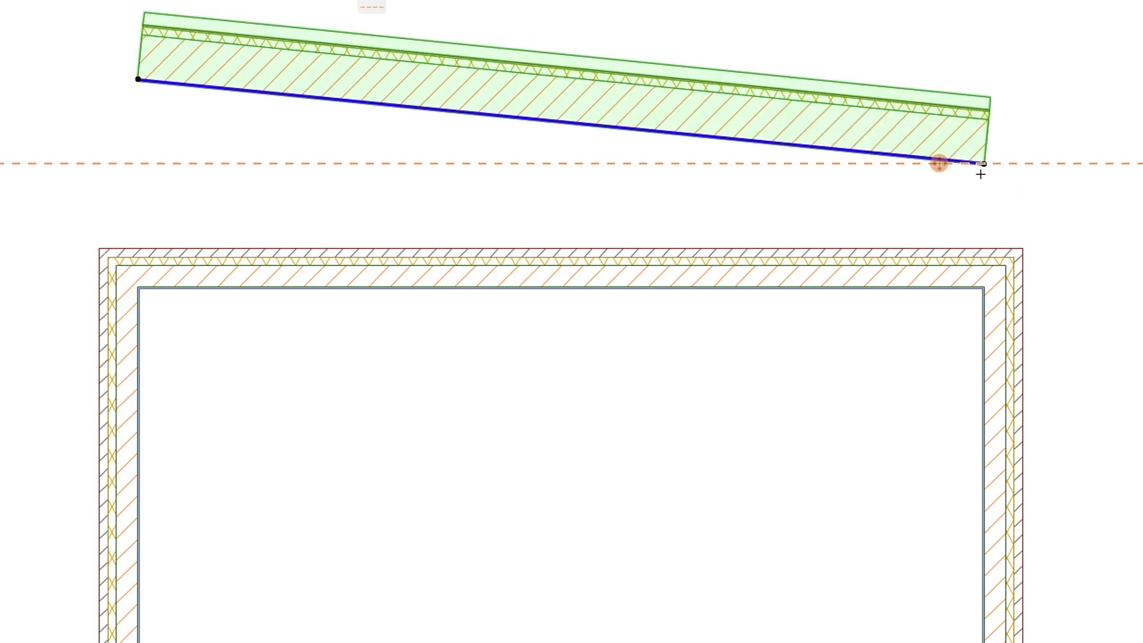
mouse_move(975, 183)
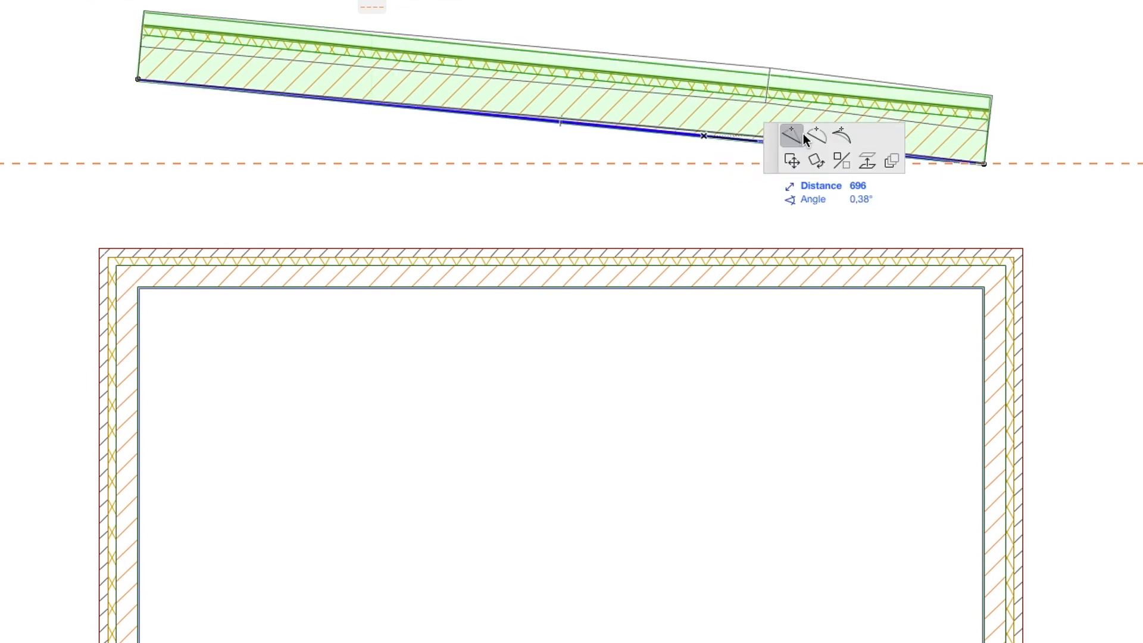
Step: Curve the diagonal wall's reference edge into an arc of radius 30000 mm
left_click(818, 136)
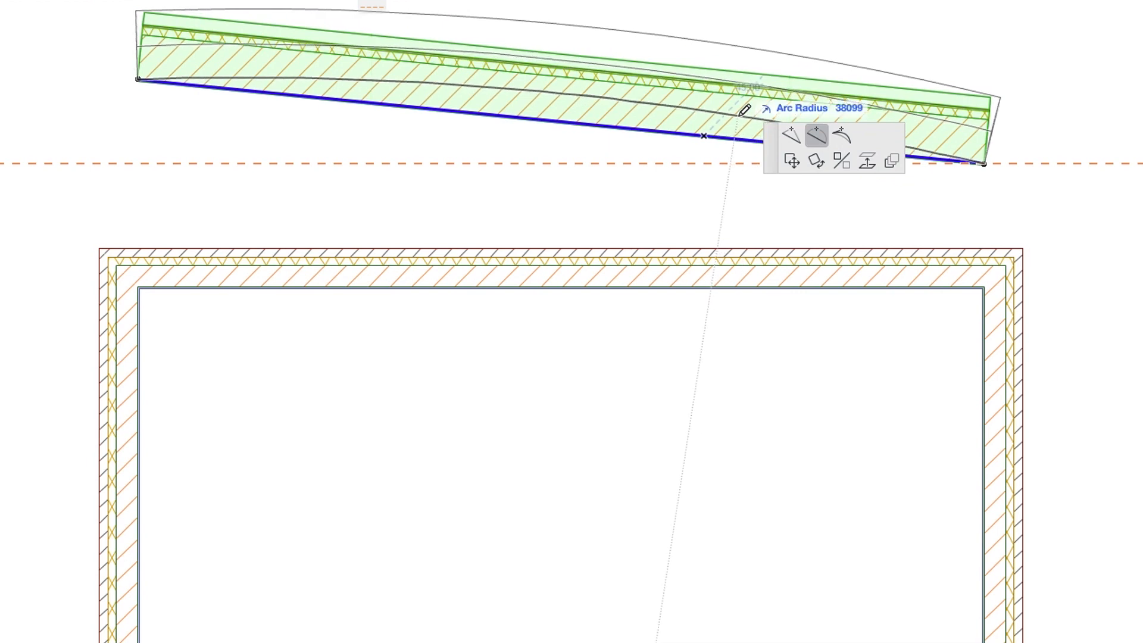
type("30000")
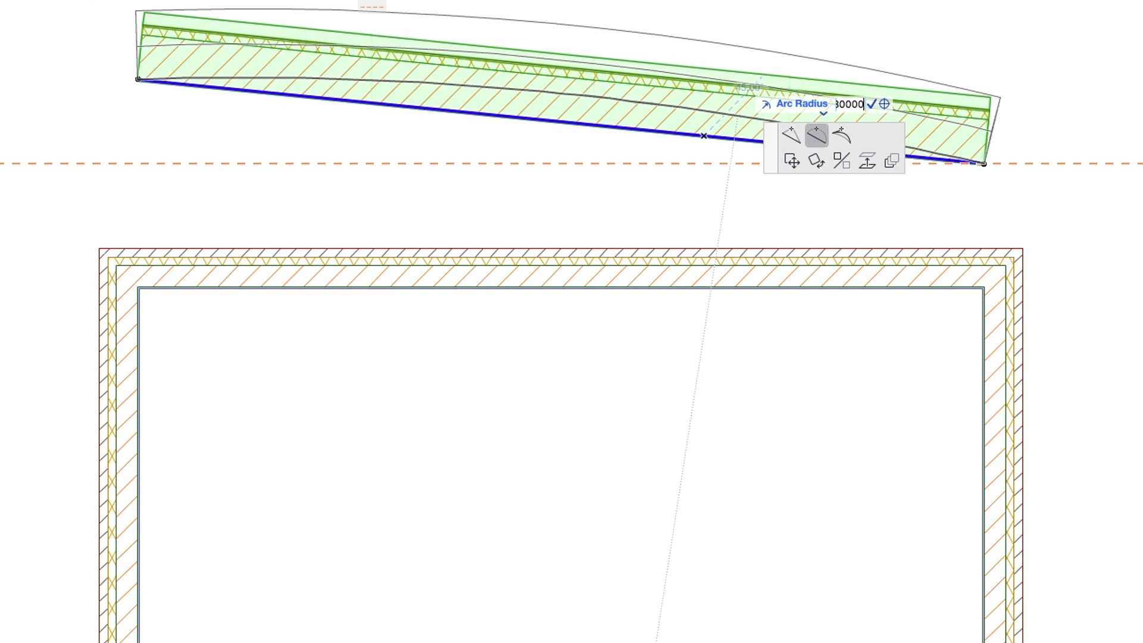